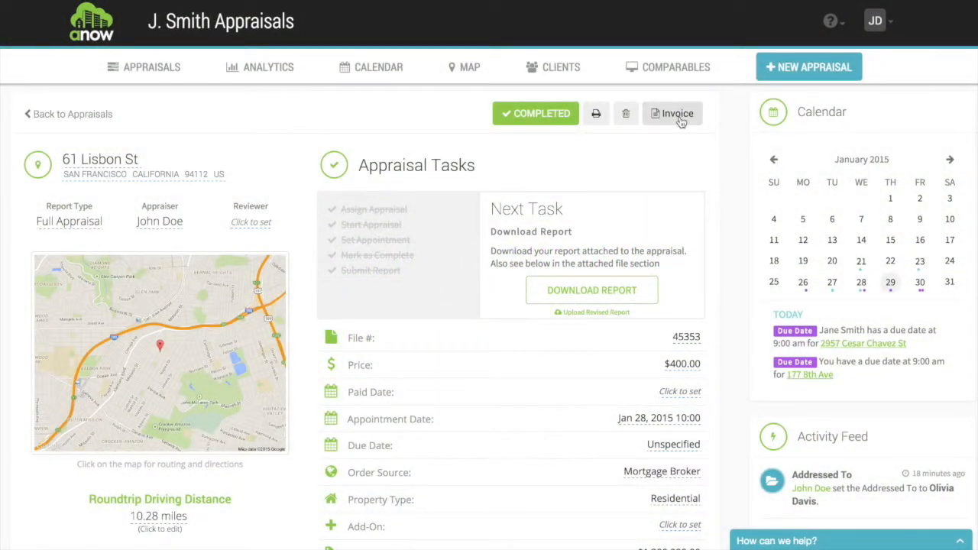
mouse_move(660, 193)
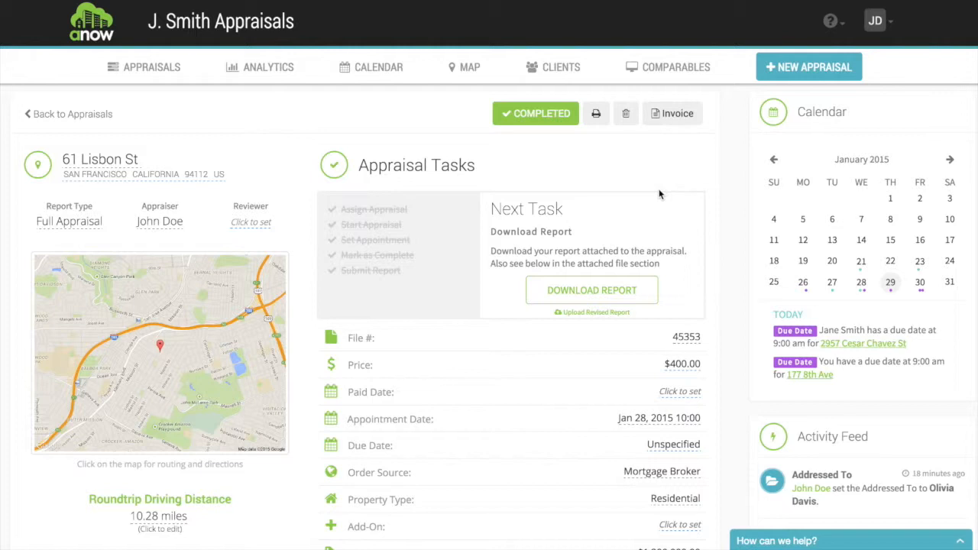
mouse_move(661, 177)
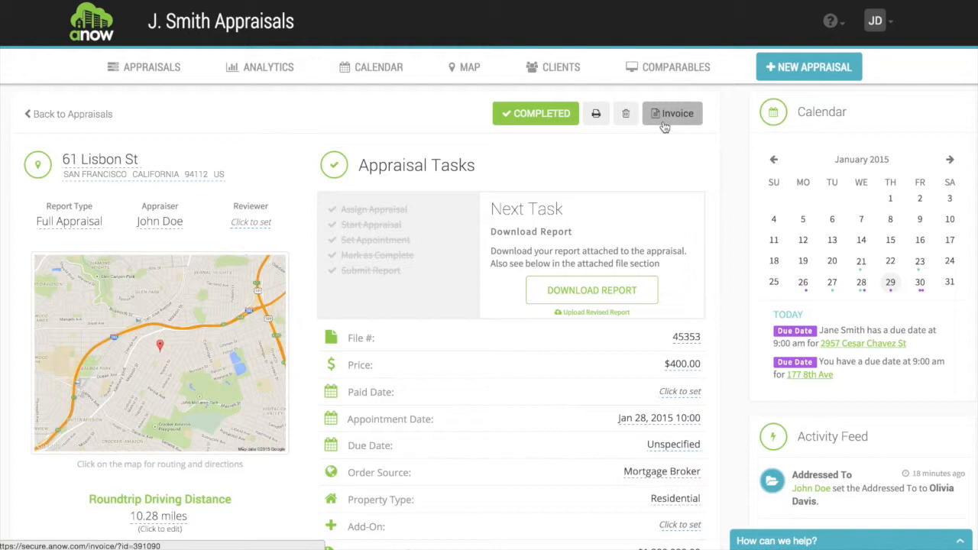
click(672, 113)
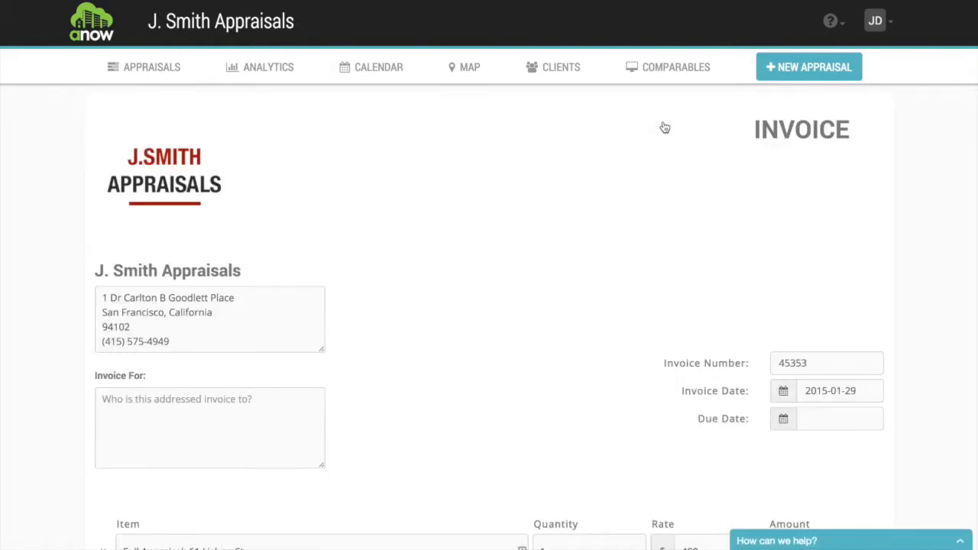
mouse_move(212, 182)
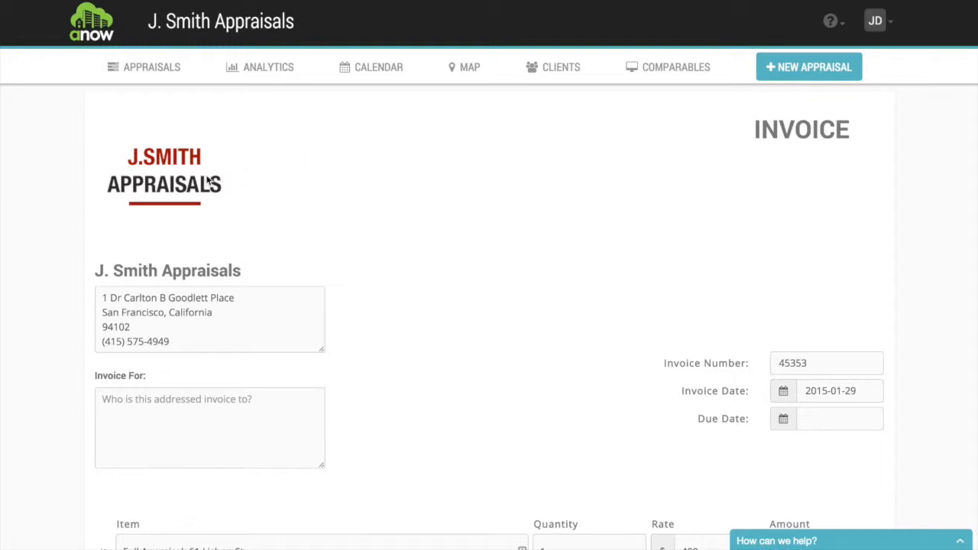
scroll(down, 3)
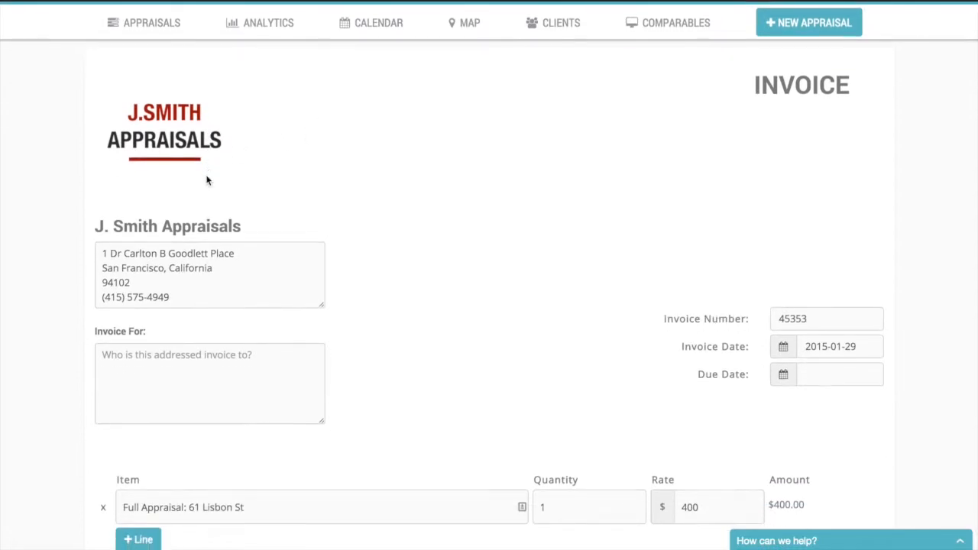
scroll(down, 3)
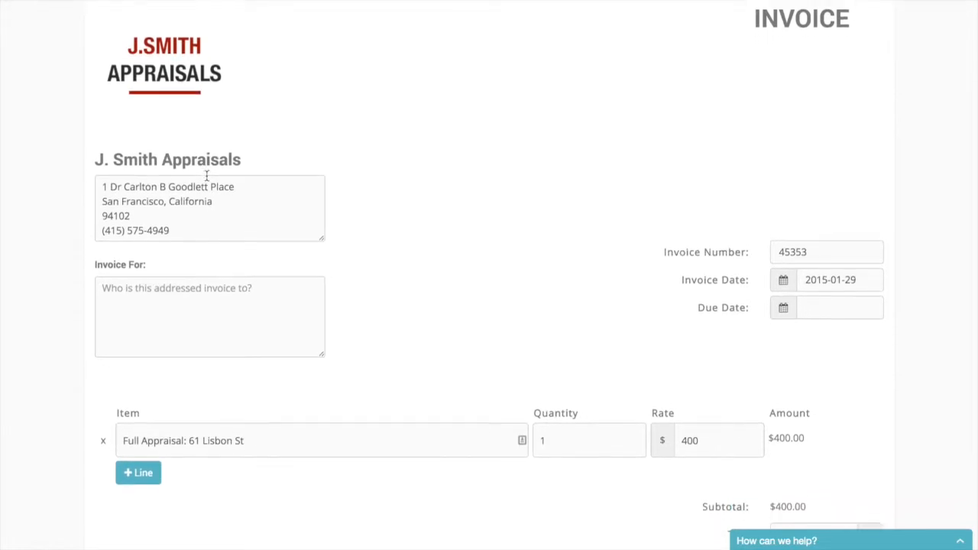
scroll(down, 3)
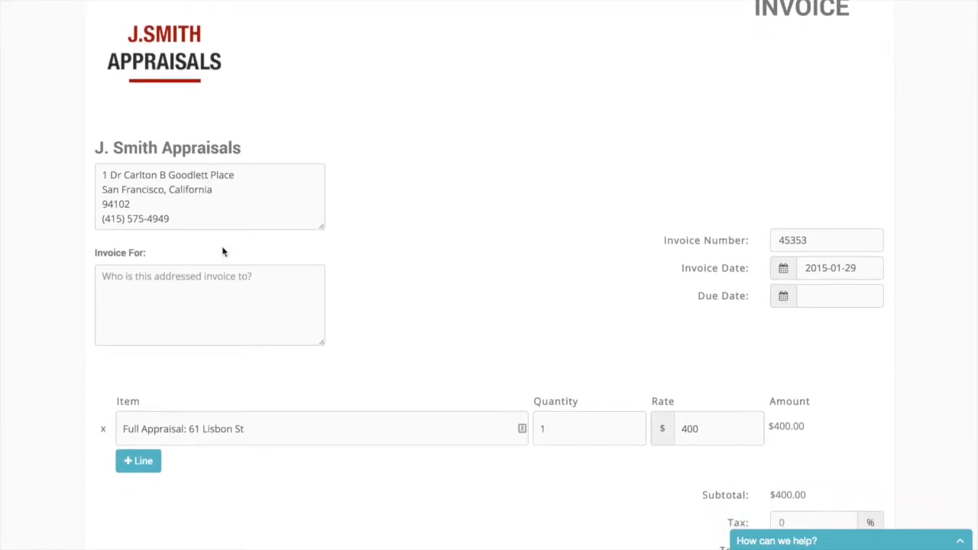
text(Olivia Davis (Davis & Associates))
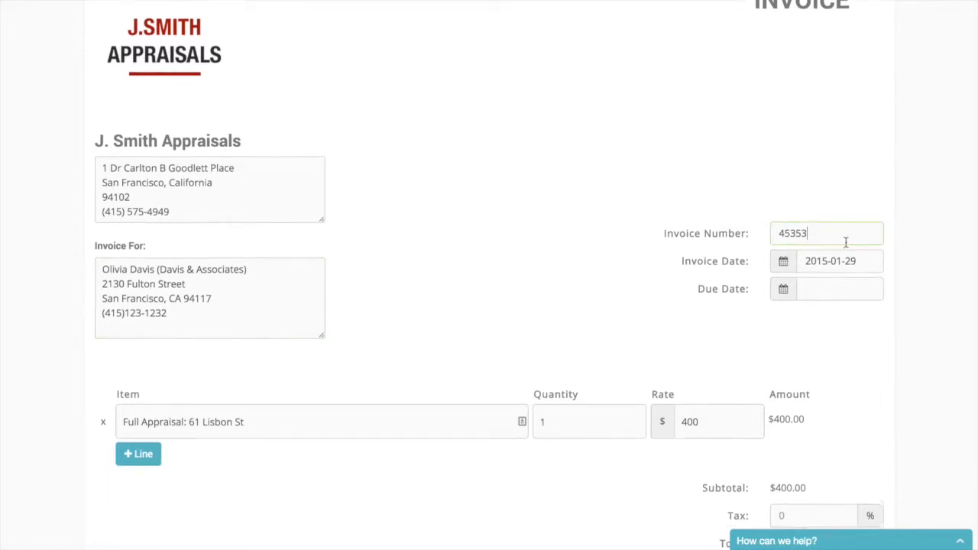
scroll(down, 3)
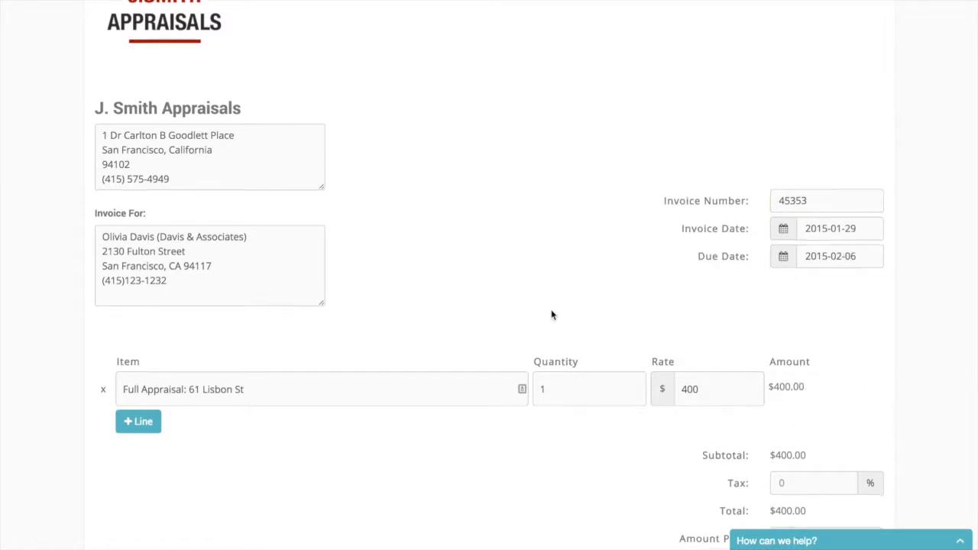
scroll(down, 3)
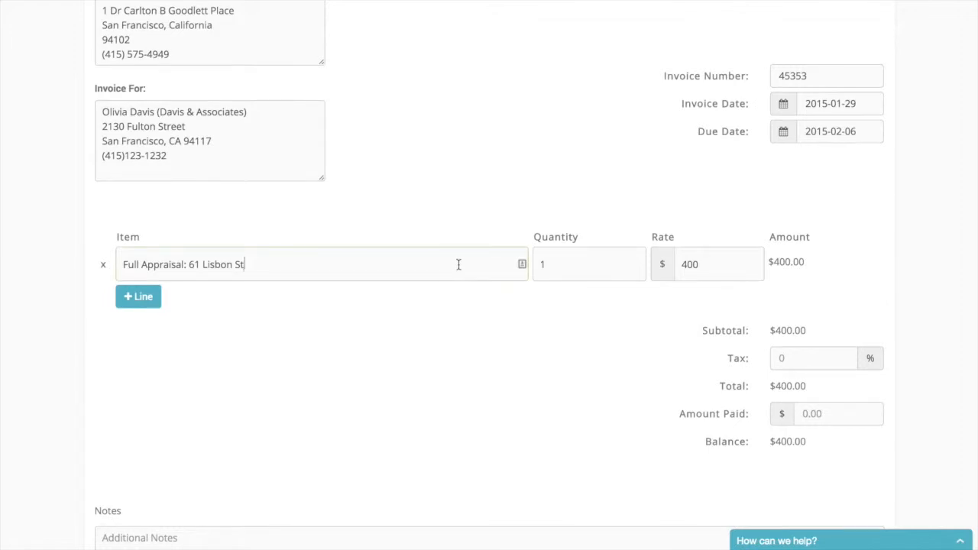
mouse_move(467, 281)
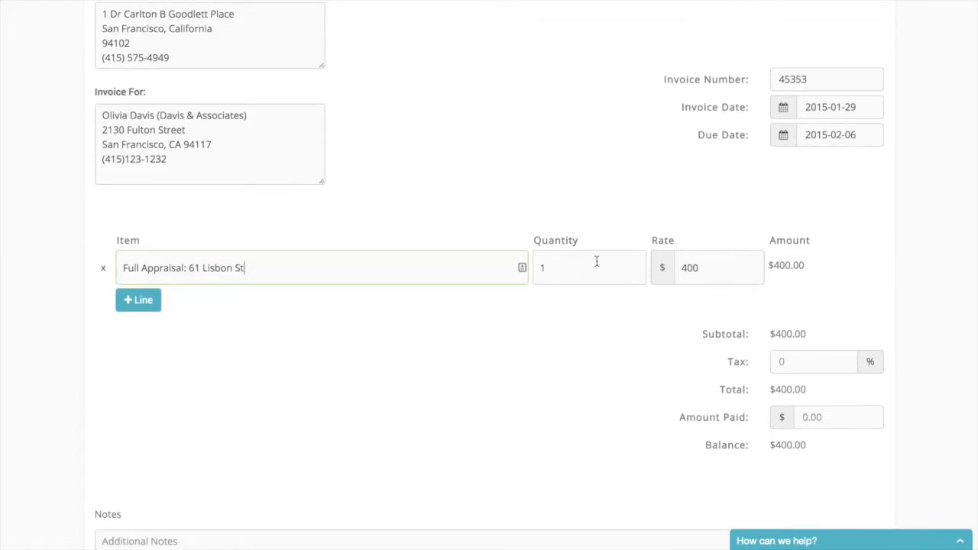
Step: Add a mileage line of 30 round-trip miles at $0.50, subtotal $415.00
click(719, 268)
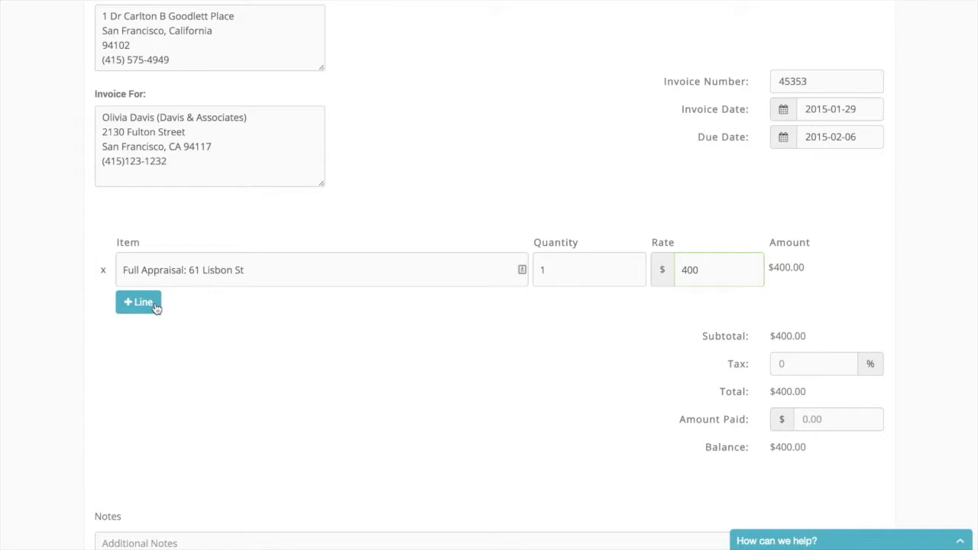
click(138, 303)
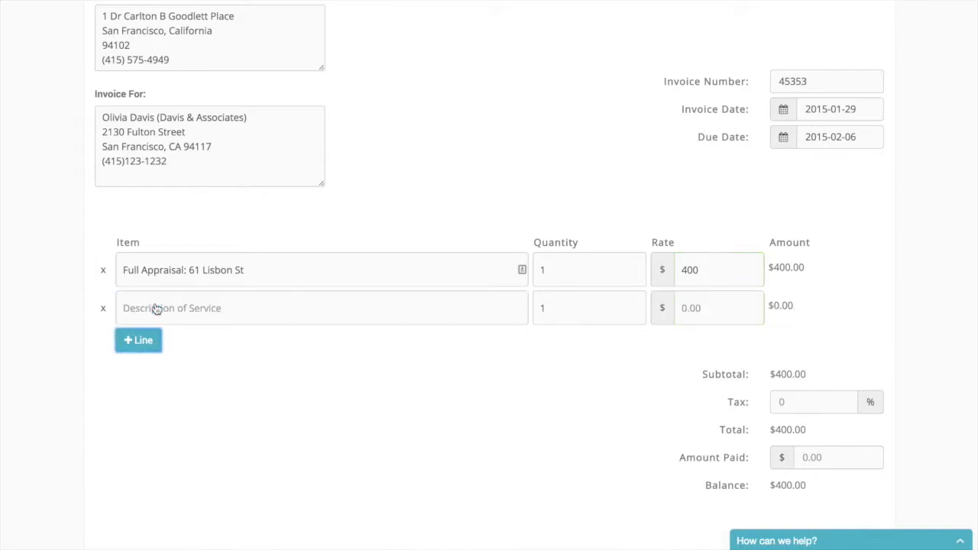
text(Mileage from office to property ro)
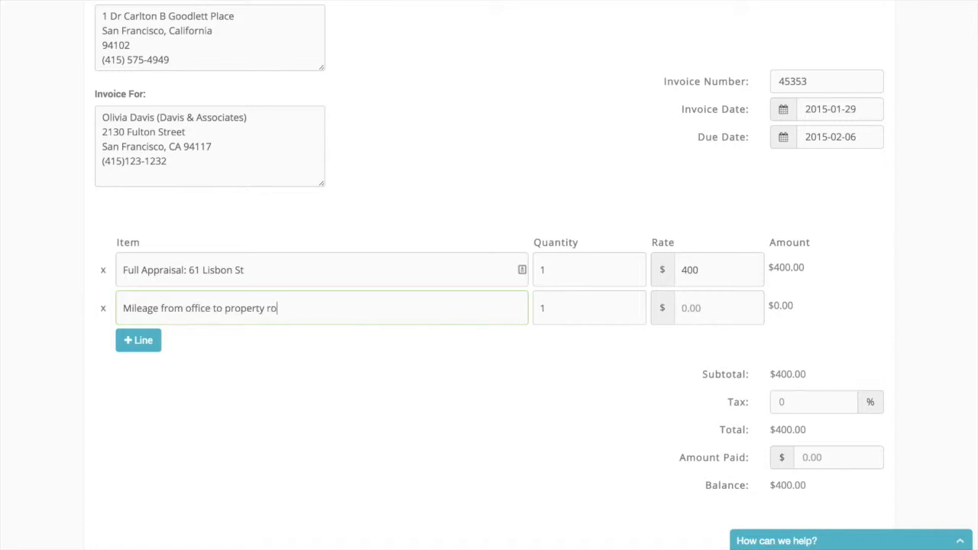
text(30)
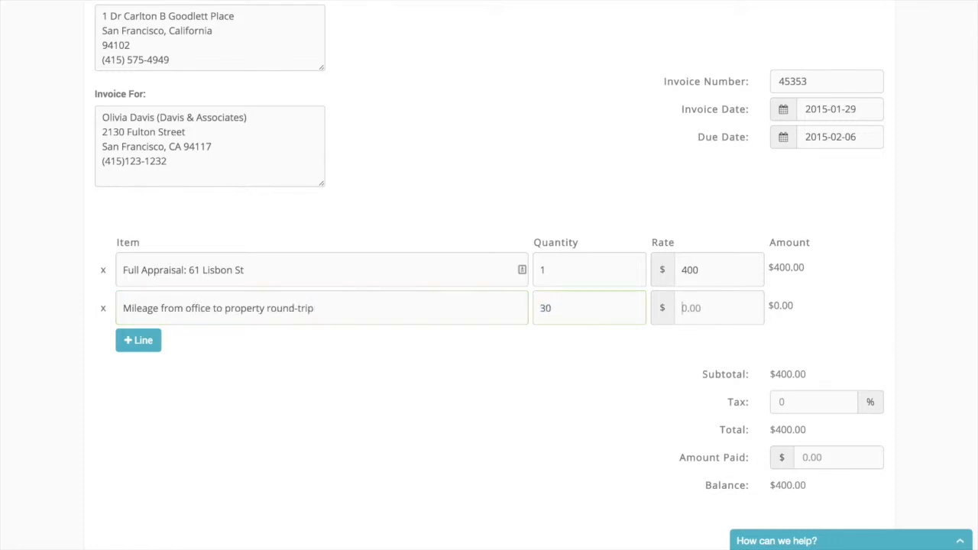
text(0.50)
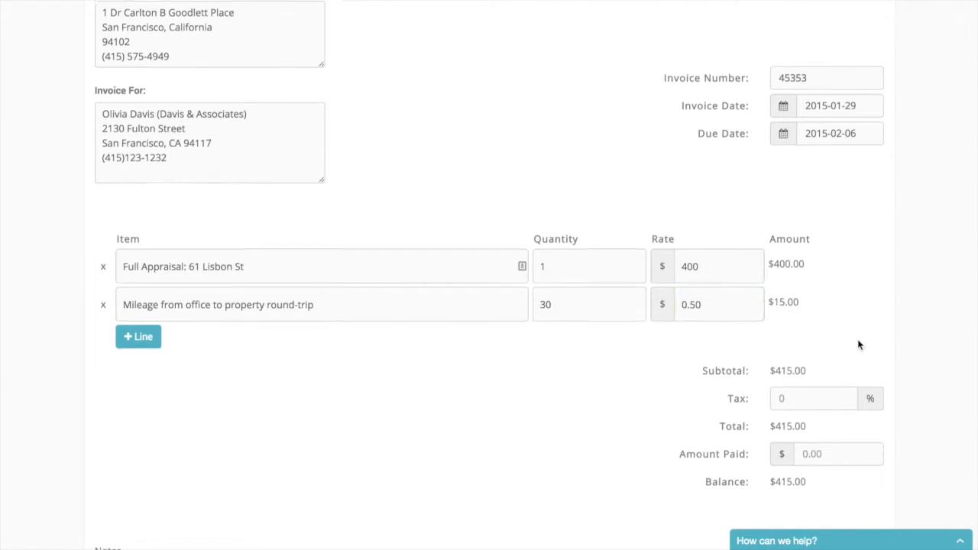
Step: Apply 8% tax and add the note 'Thank you for your business! Overdue invoices are charged a 15% late fee.'
scroll(down, 3)
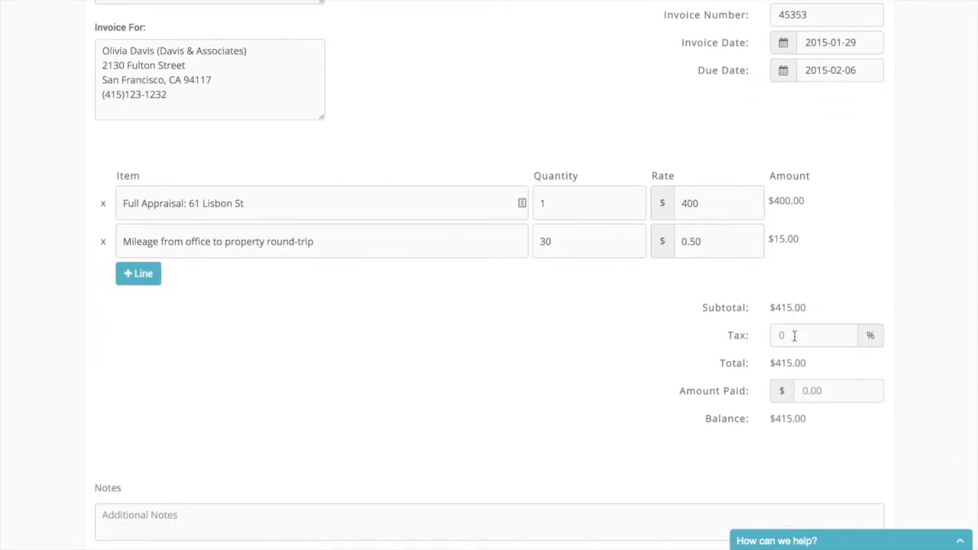
text(8)
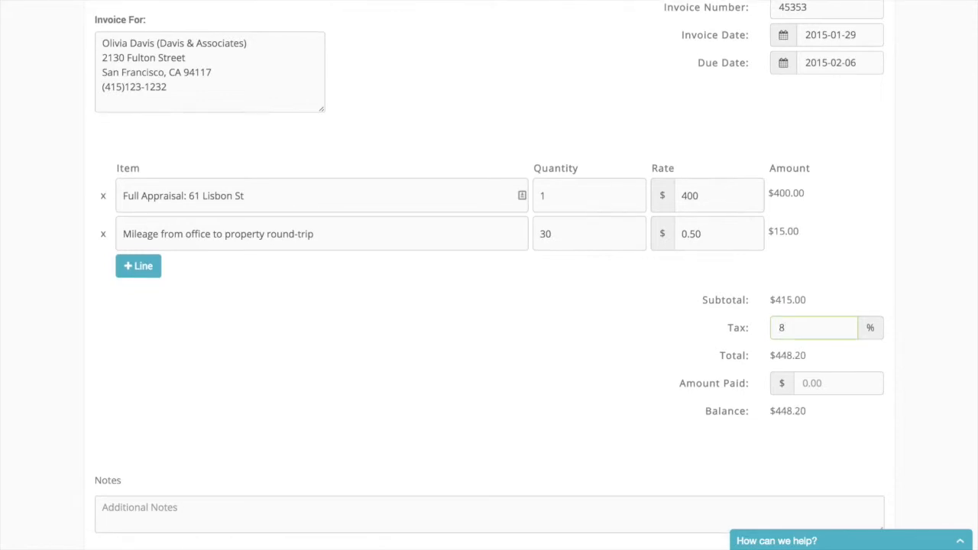
scroll(down, 3)
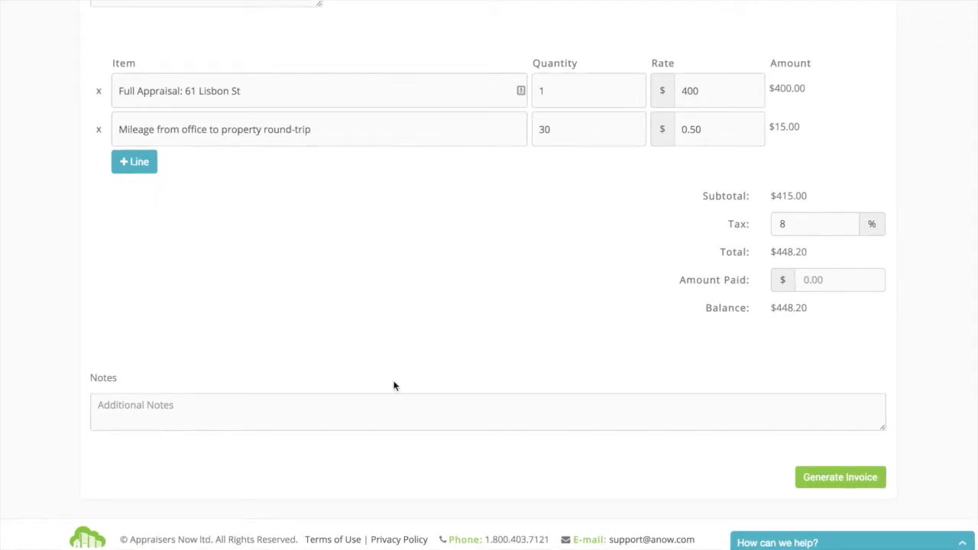
mouse_move(257, 409)
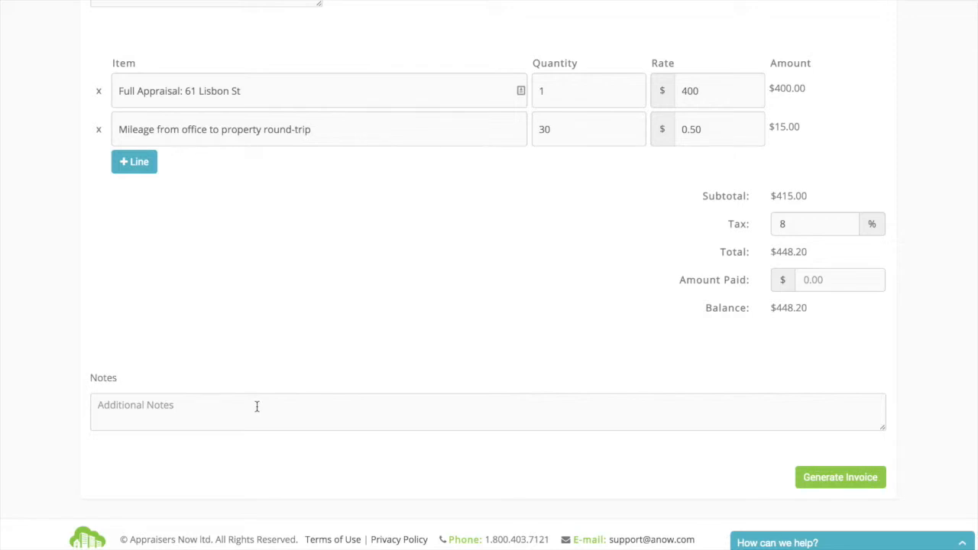
text(Thank you for your business! Overdue invoices are charged a 15% late fee.)
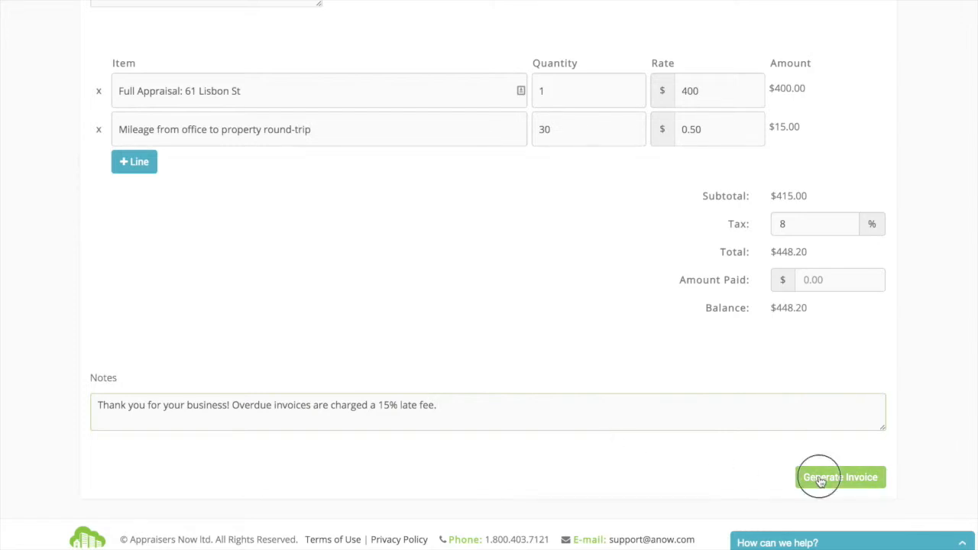
Step: Generate the invoice (total $448.20) and view the created document
click(838, 477)
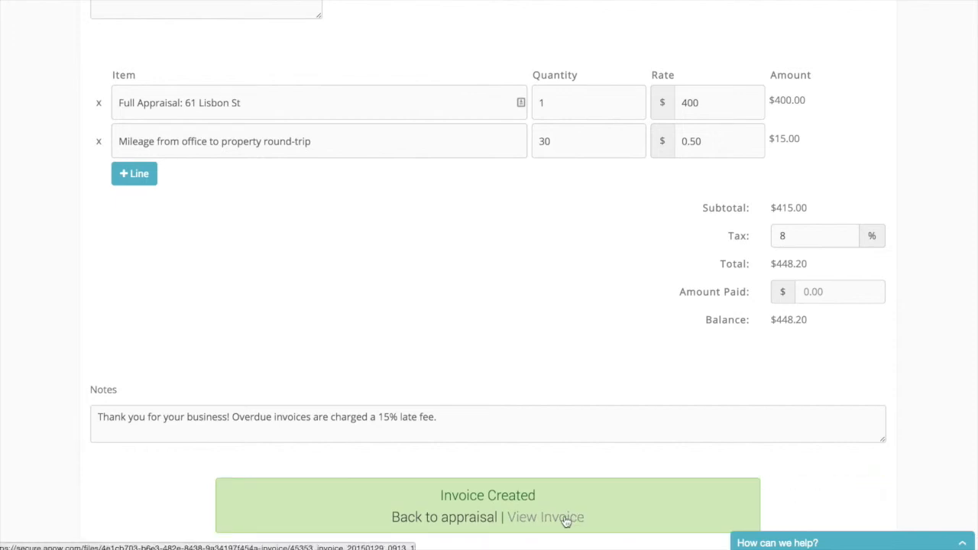
click(544, 517)
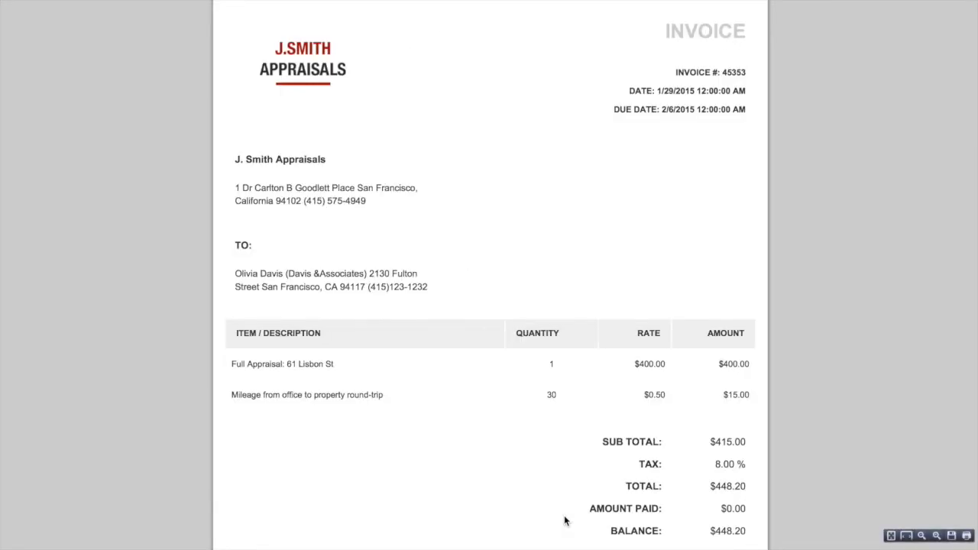
mouse_move(602, 403)
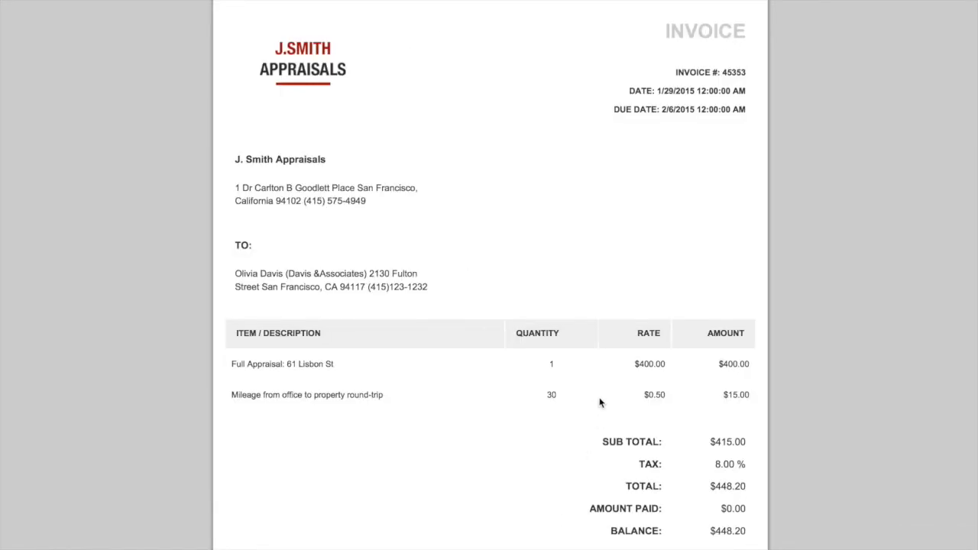
Step: Review the invoice PDF with its late-fee note, then go back to the appraisal page
scroll(down, 3)
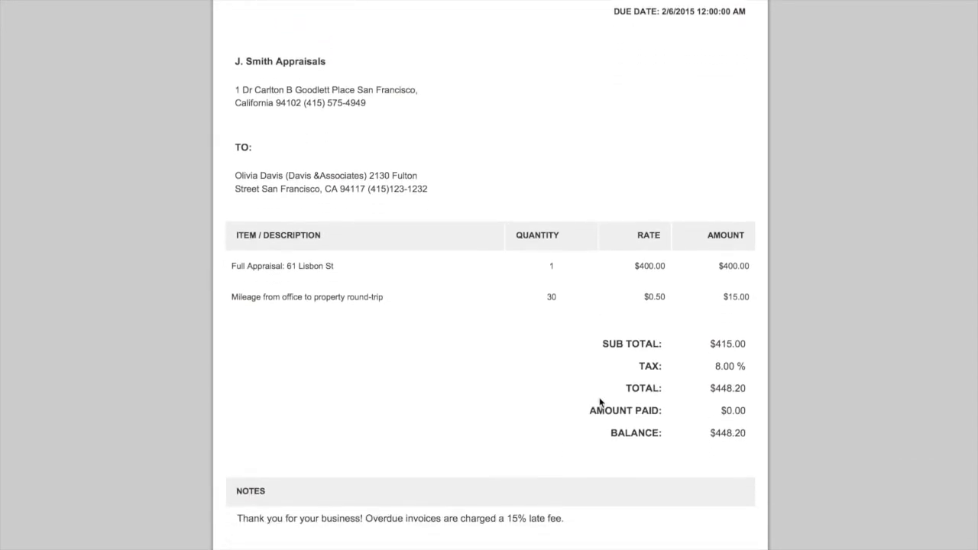
scroll(down, 3)
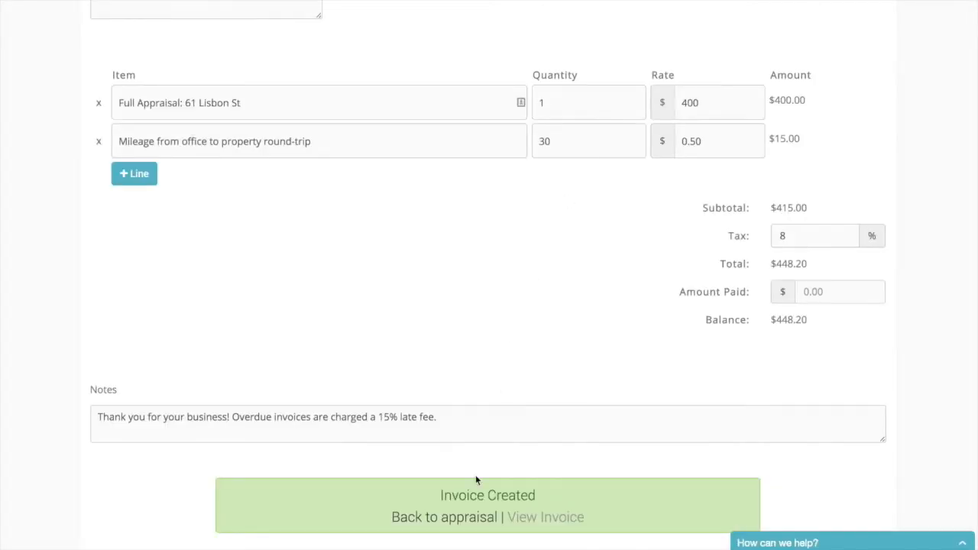
click(444, 516)
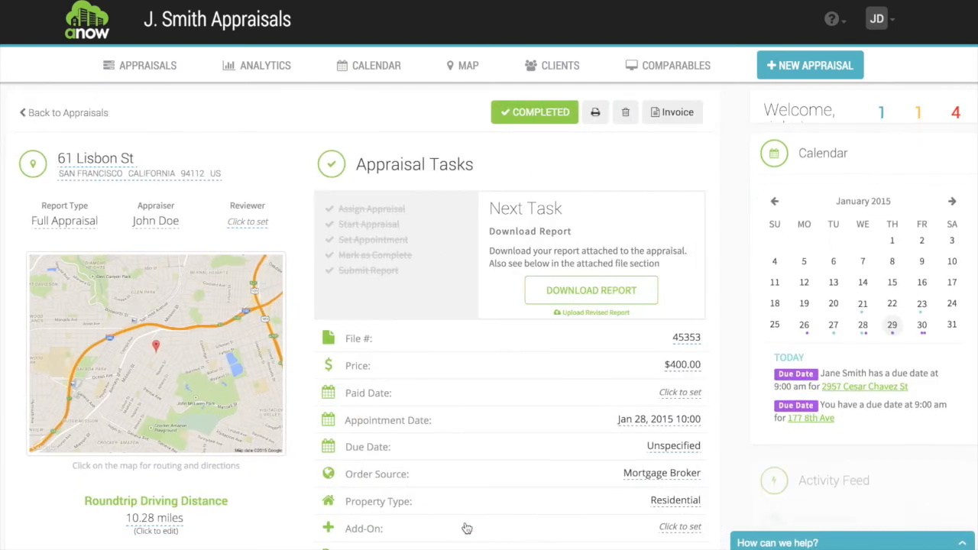
Step: Locate 45353_Invoice_20150129_0913_12.pdf in the appraisal's Attached Files section
scroll(down, 3)
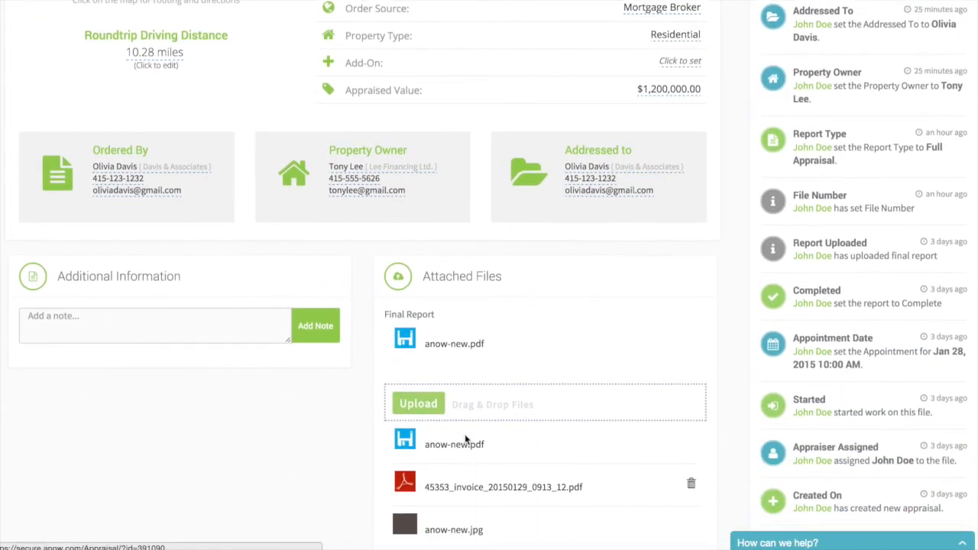
scroll(down, 3)
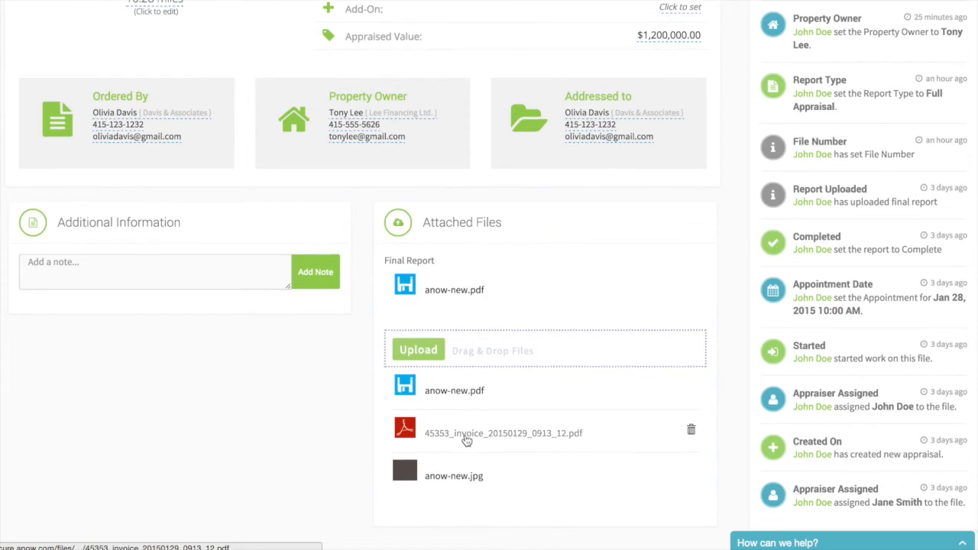